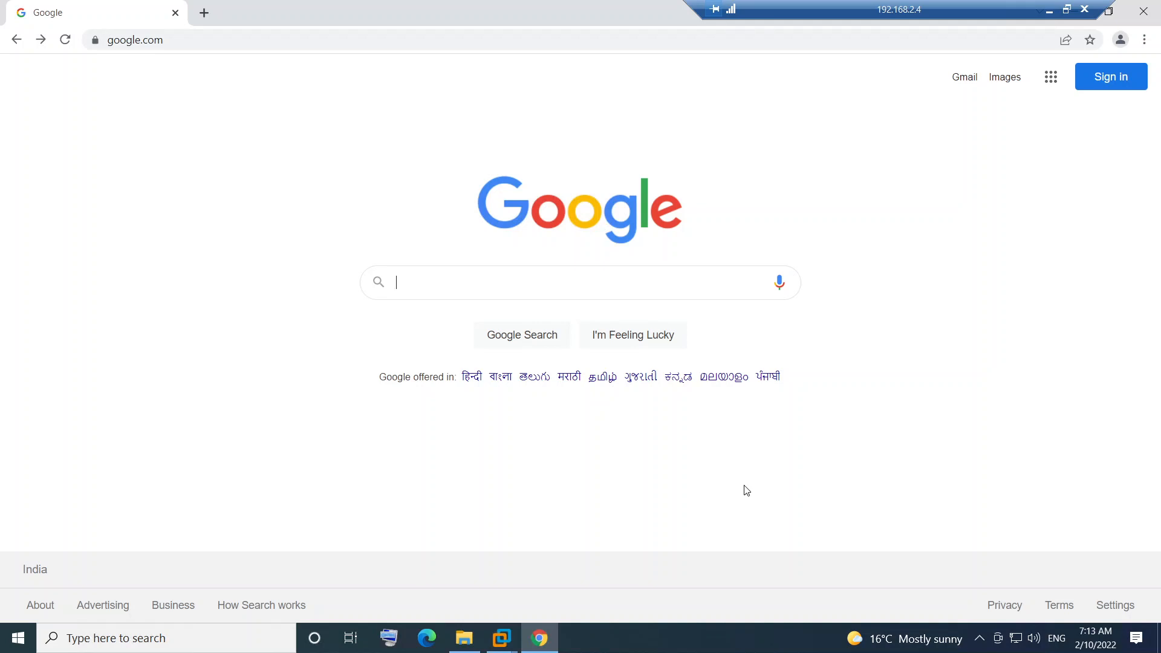
{"action": "mouse_move", "coordinate": [730, 430]}
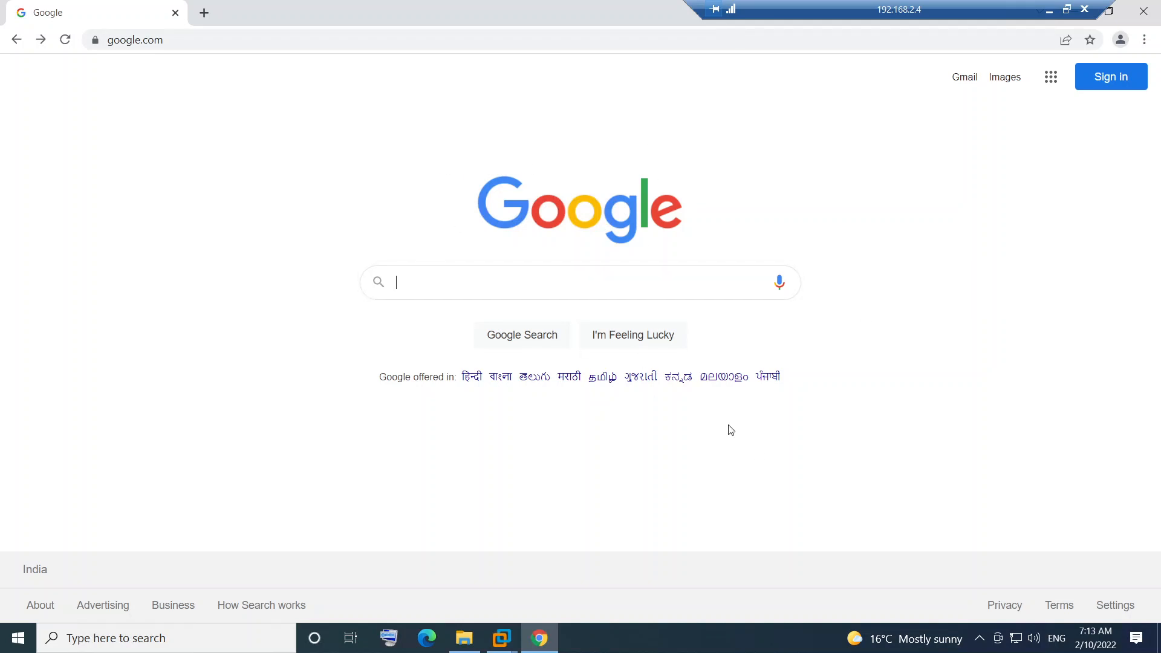
{"action": "mouse_move", "coordinate": [716, 453]}
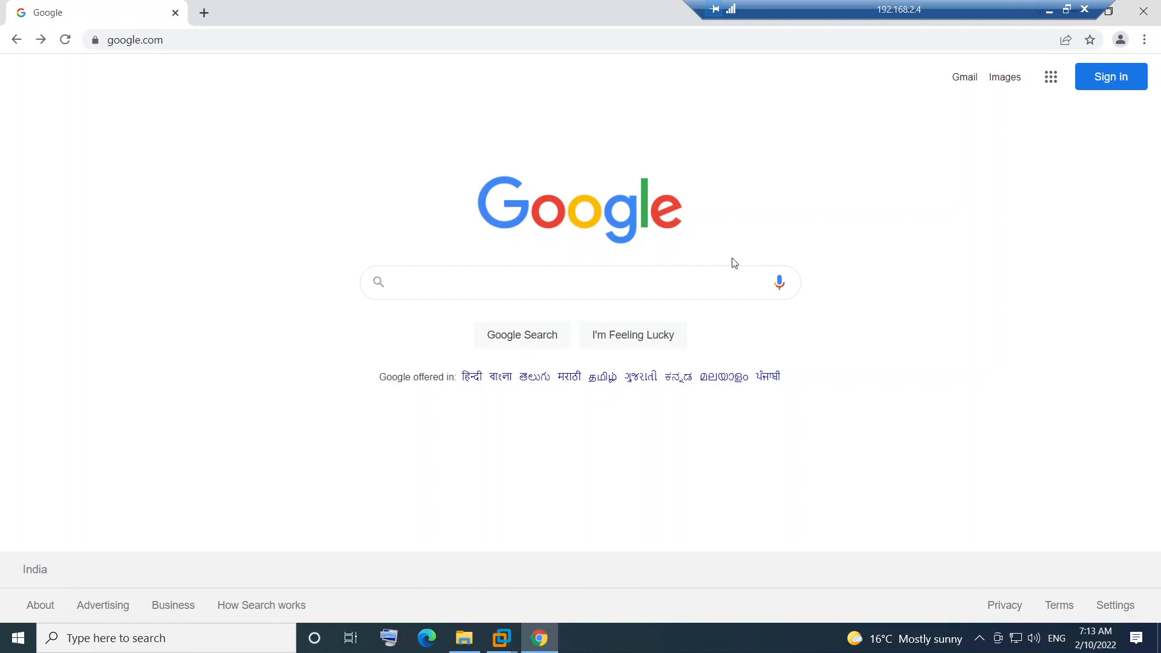
{"action": "mouse_move", "coordinate": [544, 281]}
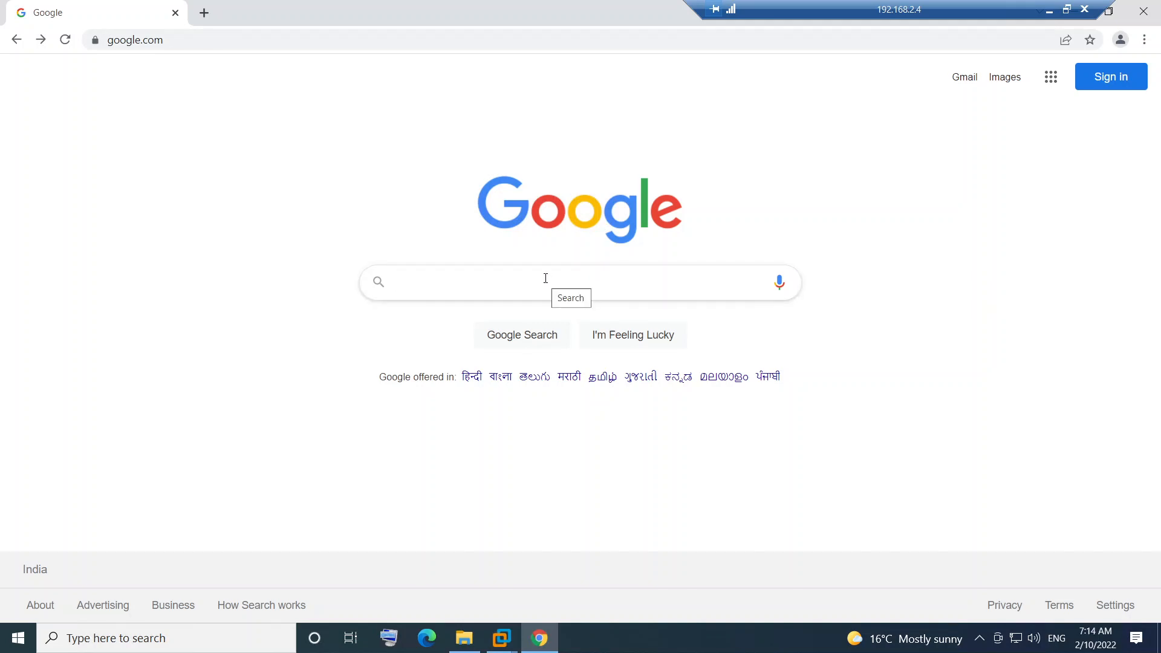
Search Google for "citrix extension for chrome".
{"action": "type", "text": "q"}
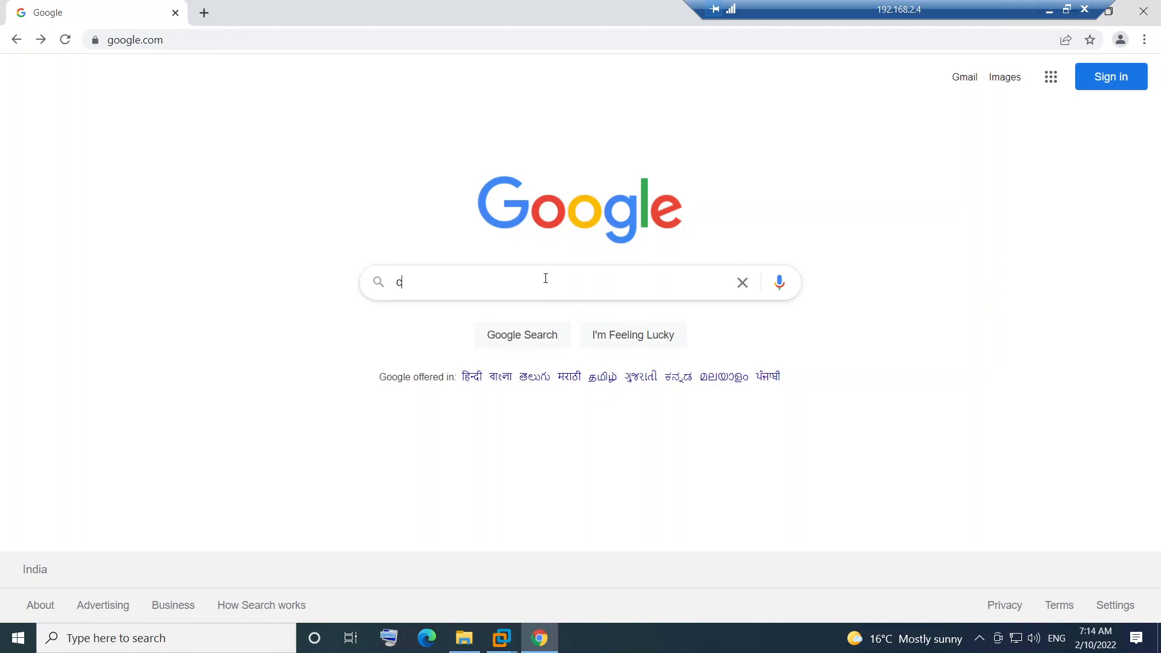
{"action": "type", "text": "citrix extension for chrome"}
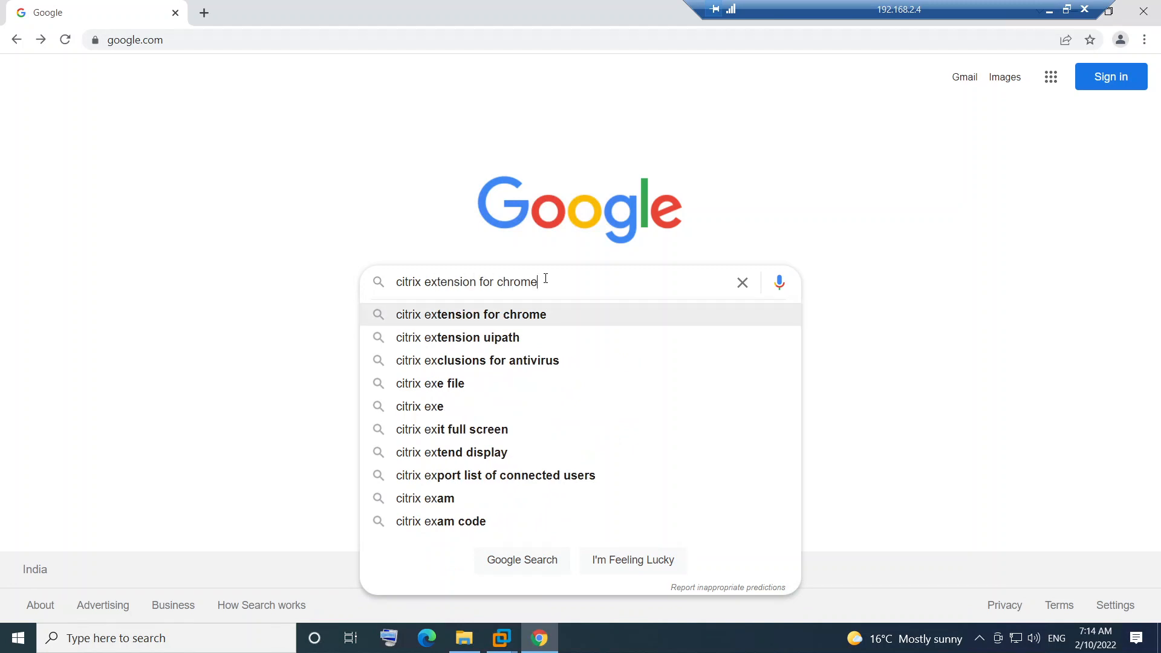
{"action": "key", "text": "Enter"}
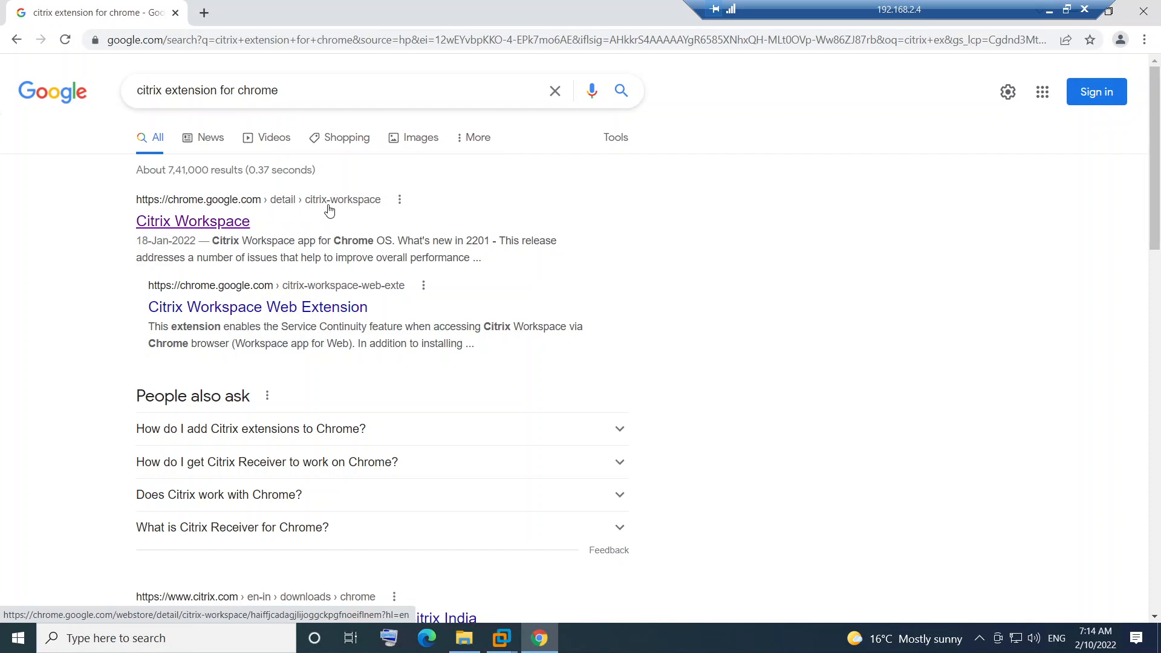
Open the Citrix Workspace Web Store result in a new tab and switch to it.
{"action": "right_click", "coordinate": [193, 221]}
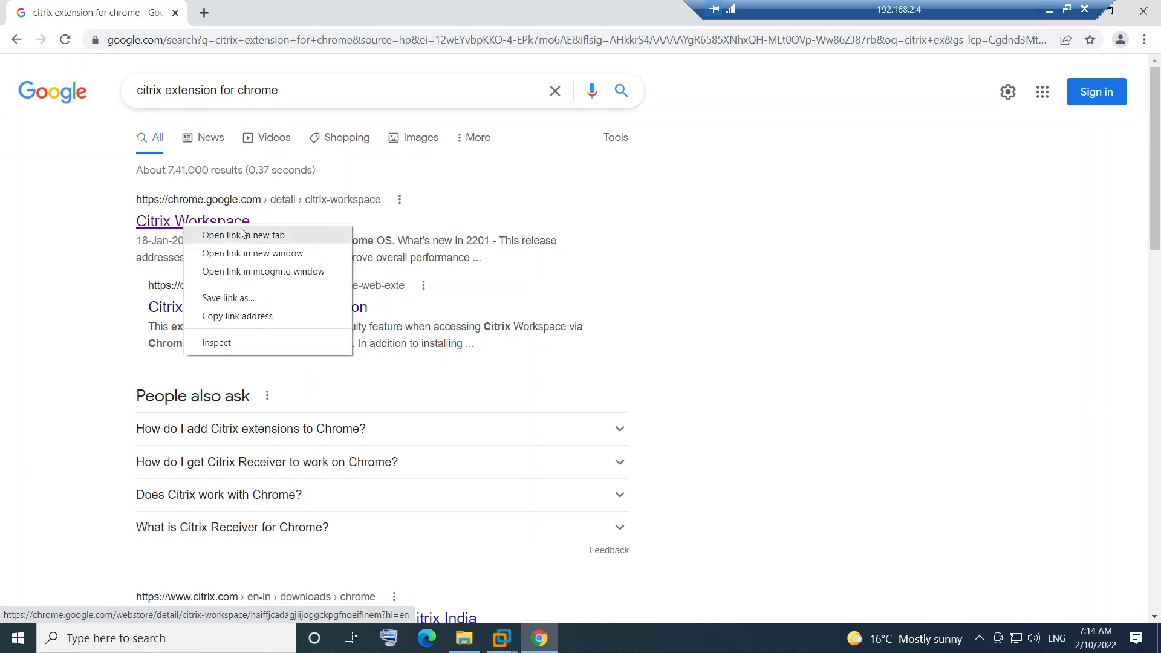
{"action": "left_click", "coordinate": [243, 234]}
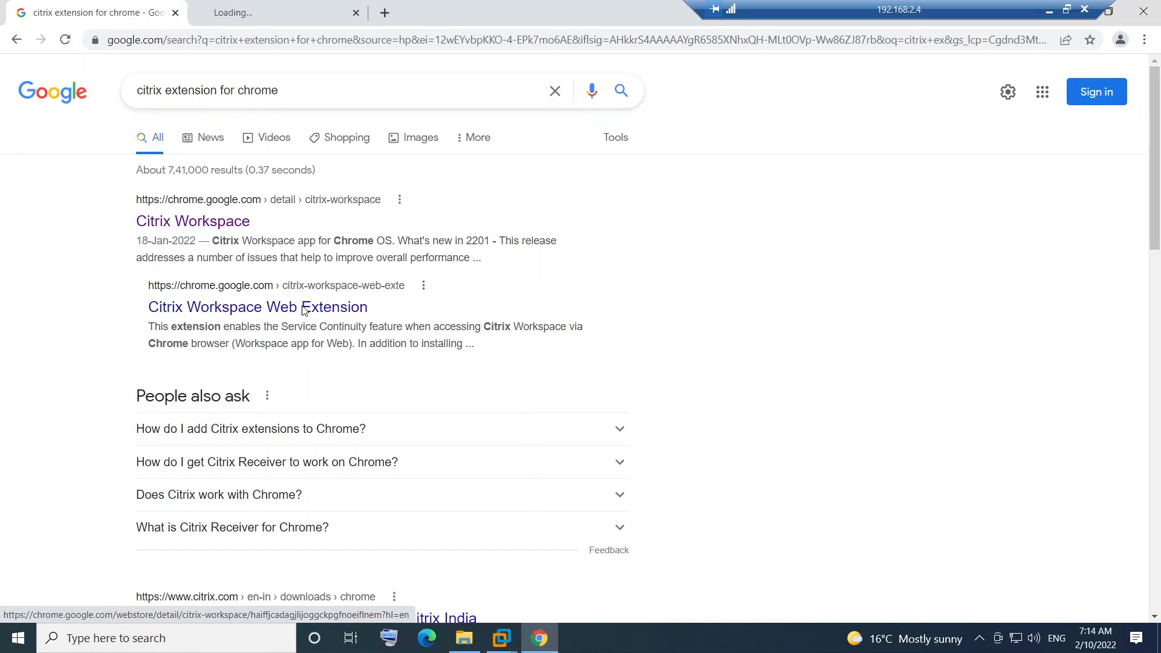
{"action": "left_click", "coordinate": [257, 306]}
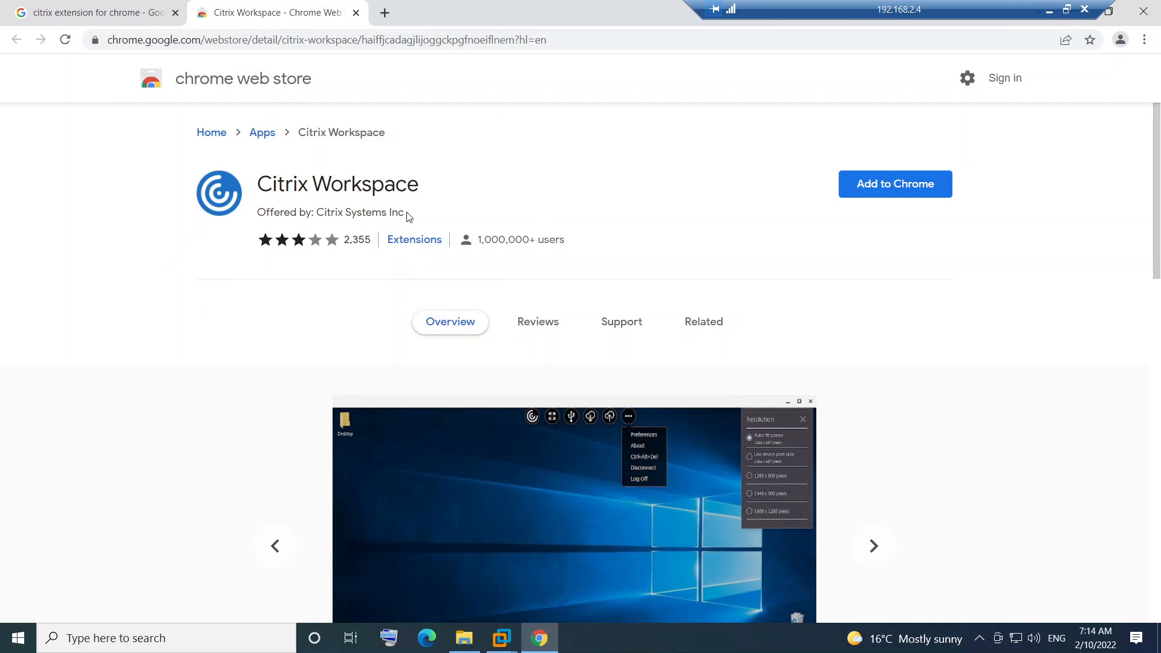
{"action": "scroll", "scroll_direction": "down", "scroll_amount": 3}
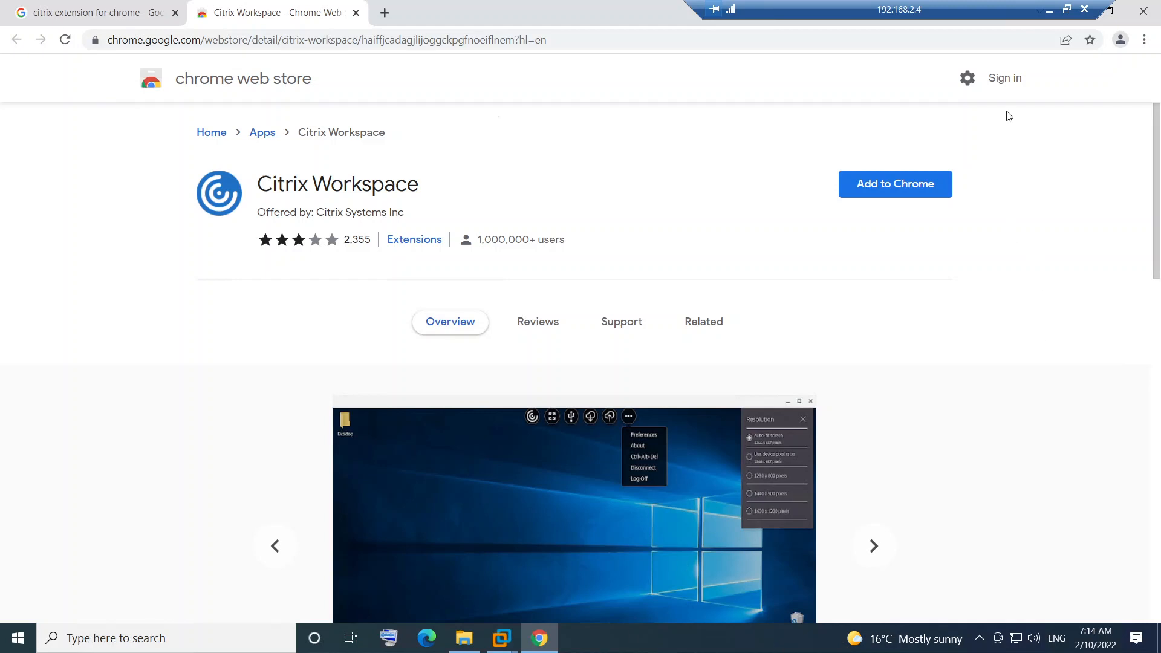
{"action": "mouse_move", "coordinate": [913, 210]}
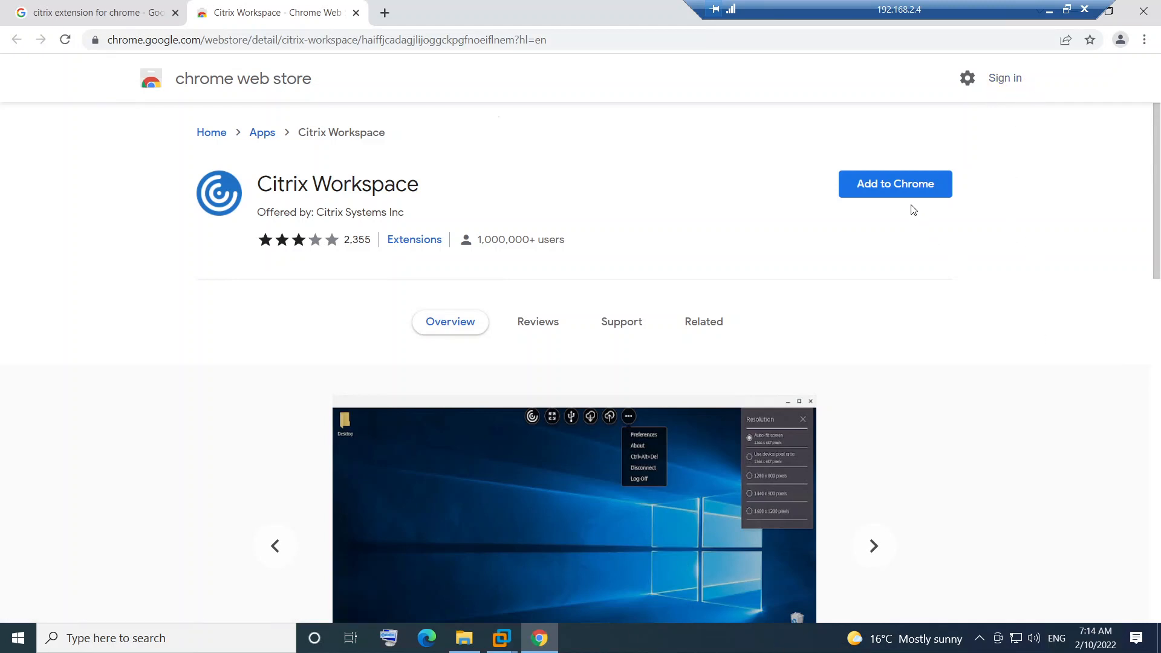
{"action": "mouse_move", "coordinate": [904, 198]}
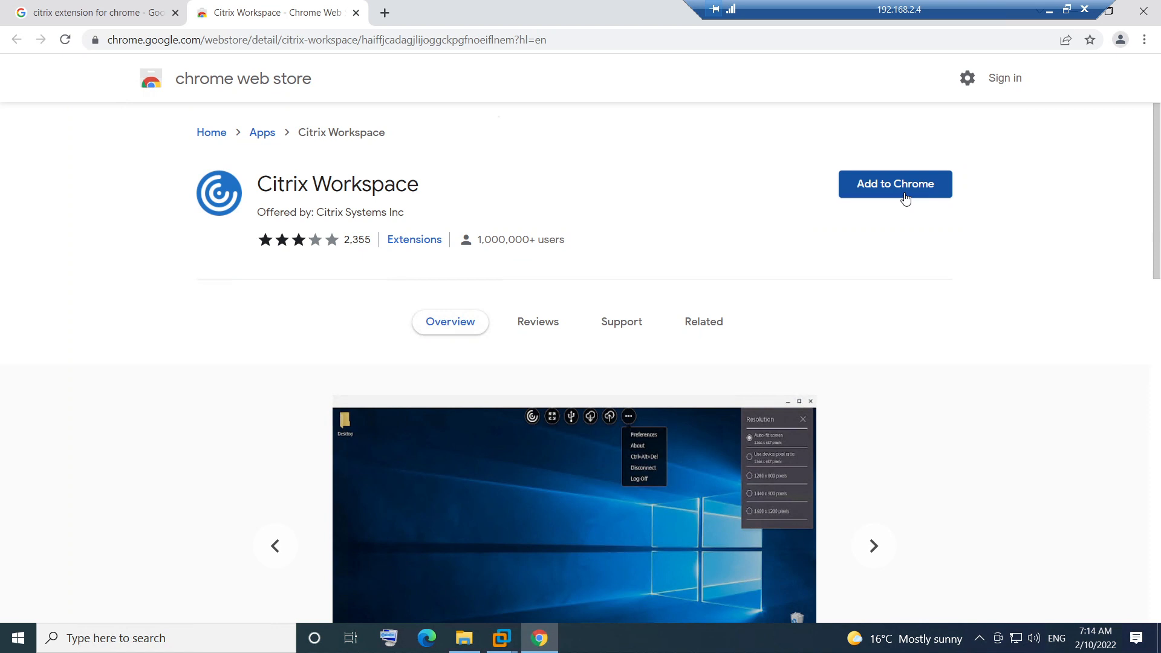
Add Citrix Workspace to Chrome and scroll through the listing while it installs.
{"action": "left_click", "coordinate": [894, 184]}
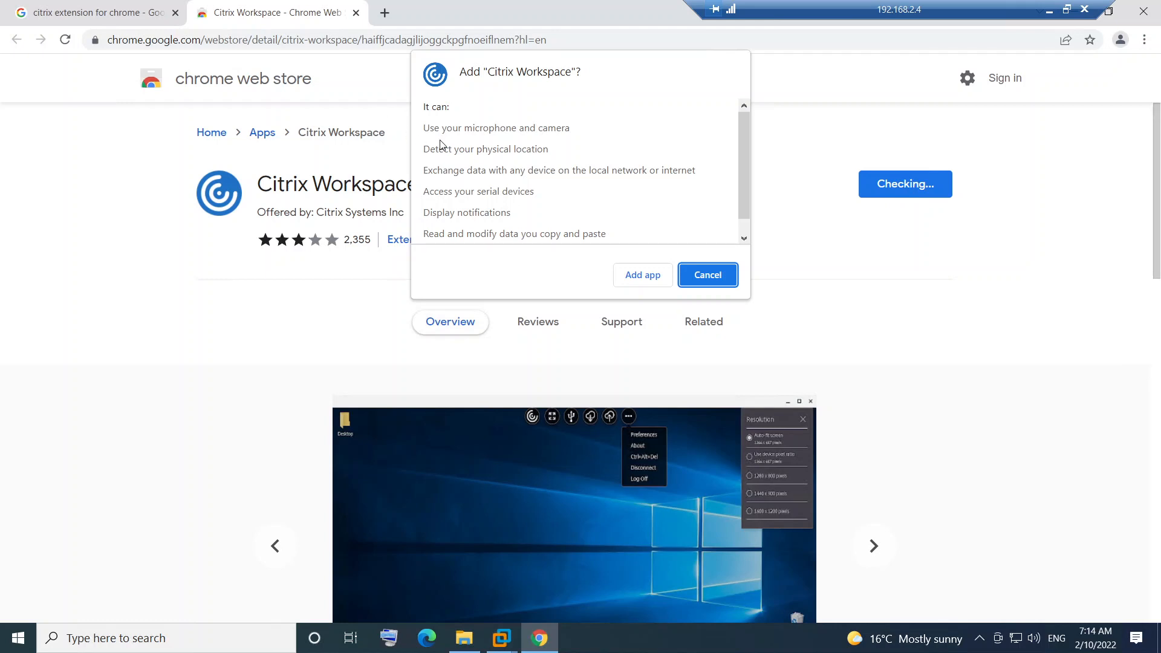
{"action": "mouse_move", "coordinate": [472, 166]}
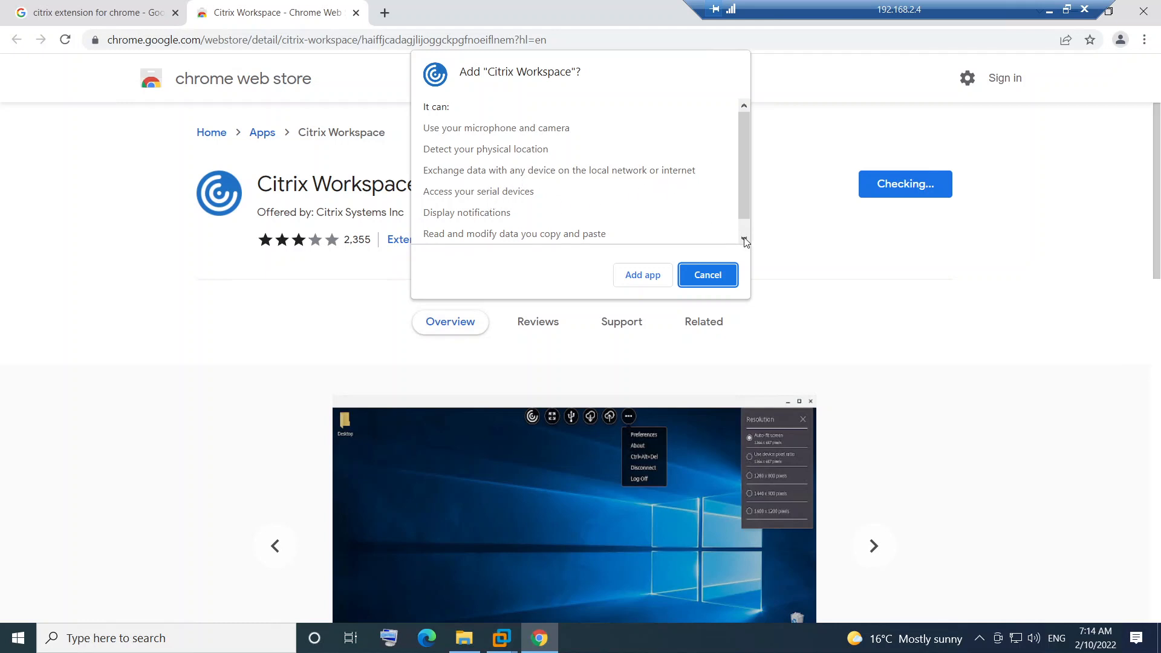
{"action": "scroll", "scroll_direction": "down", "scroll_amount": 3}
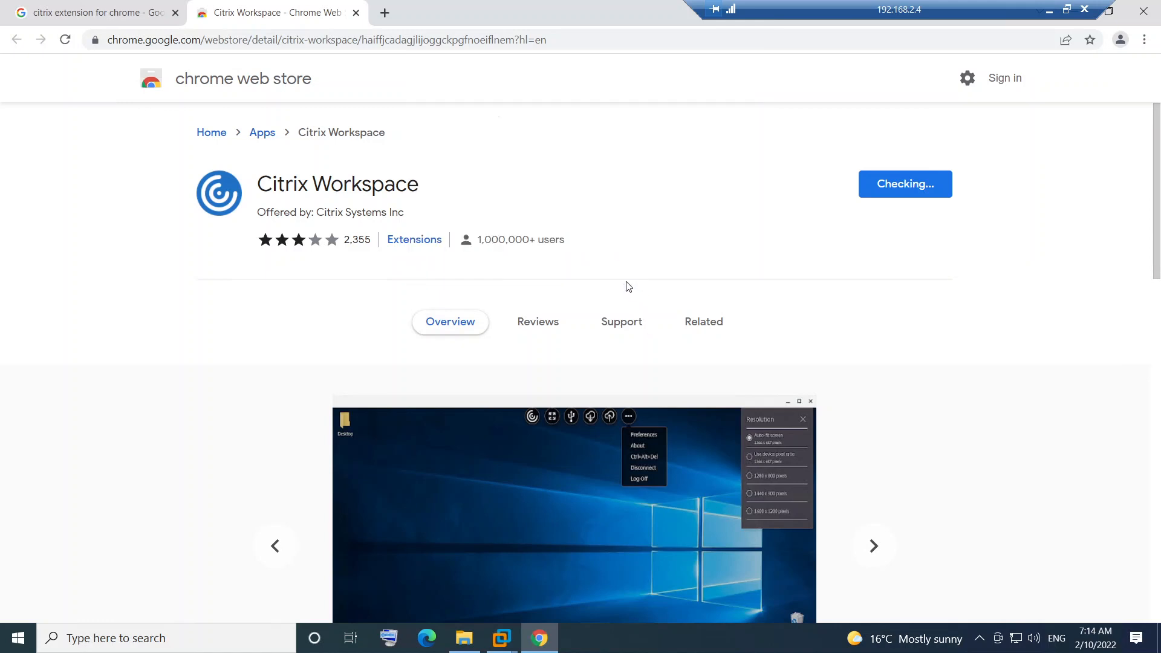
{"action": "mouse_move", "coordinate": [926, 219]}
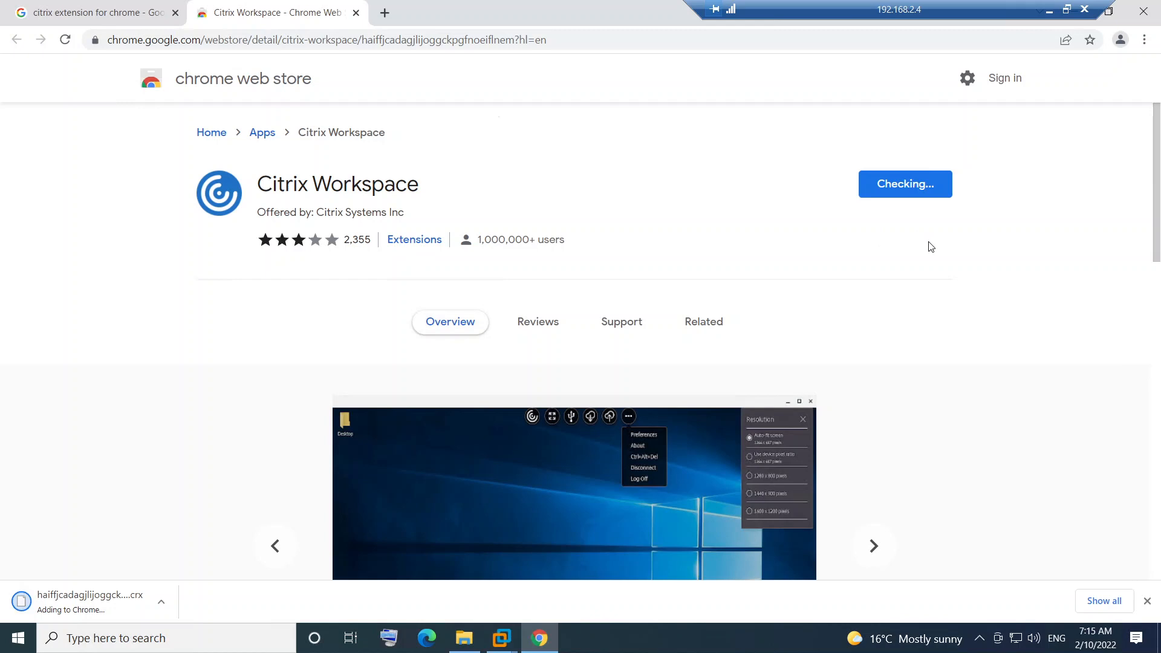
{"action": "mouse_move", "coordinate": [935, 222]}
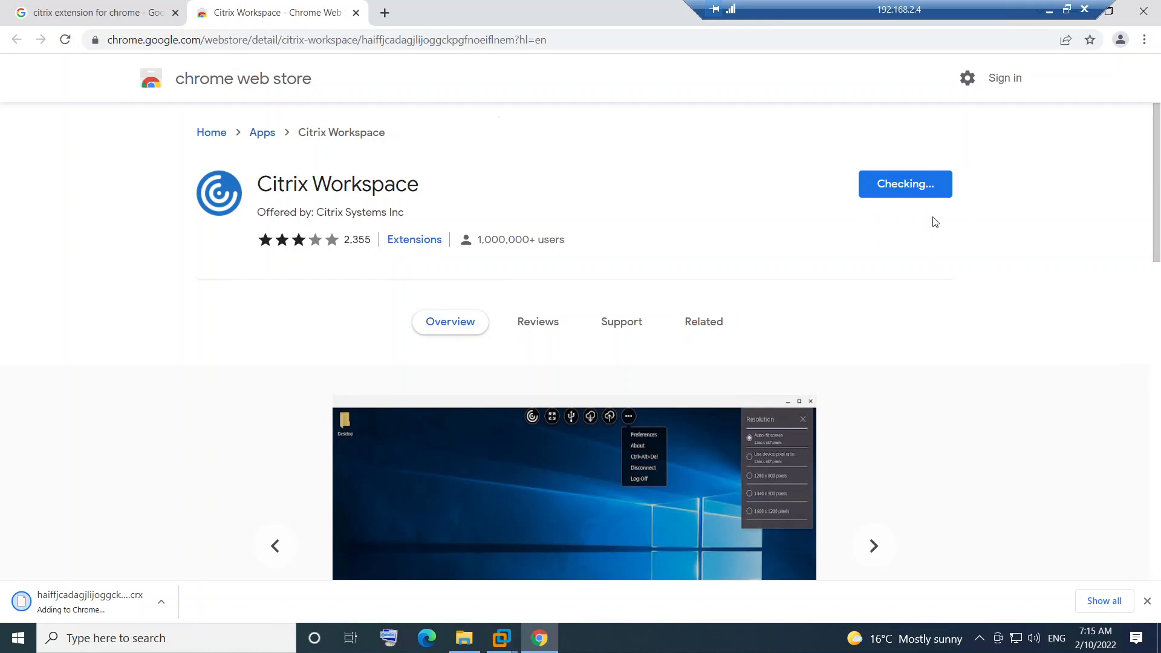
{"action": "mouse_move", "coordinate": [972, 224]}
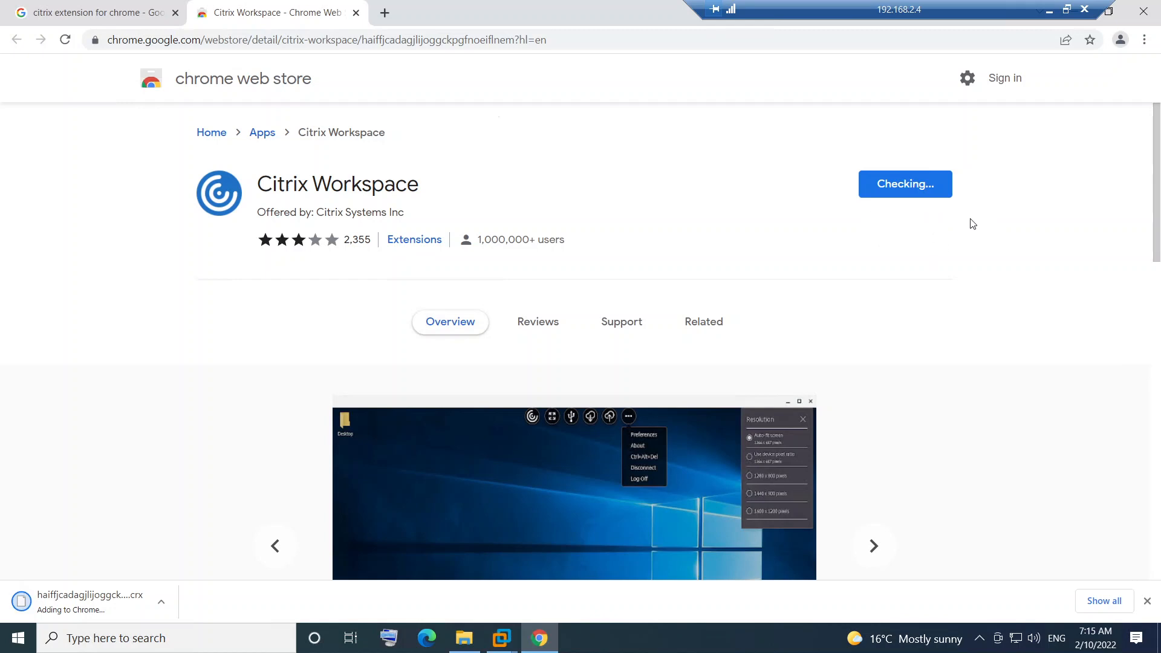
{"action": "mouse_move", "coordinate": [873, 236]}
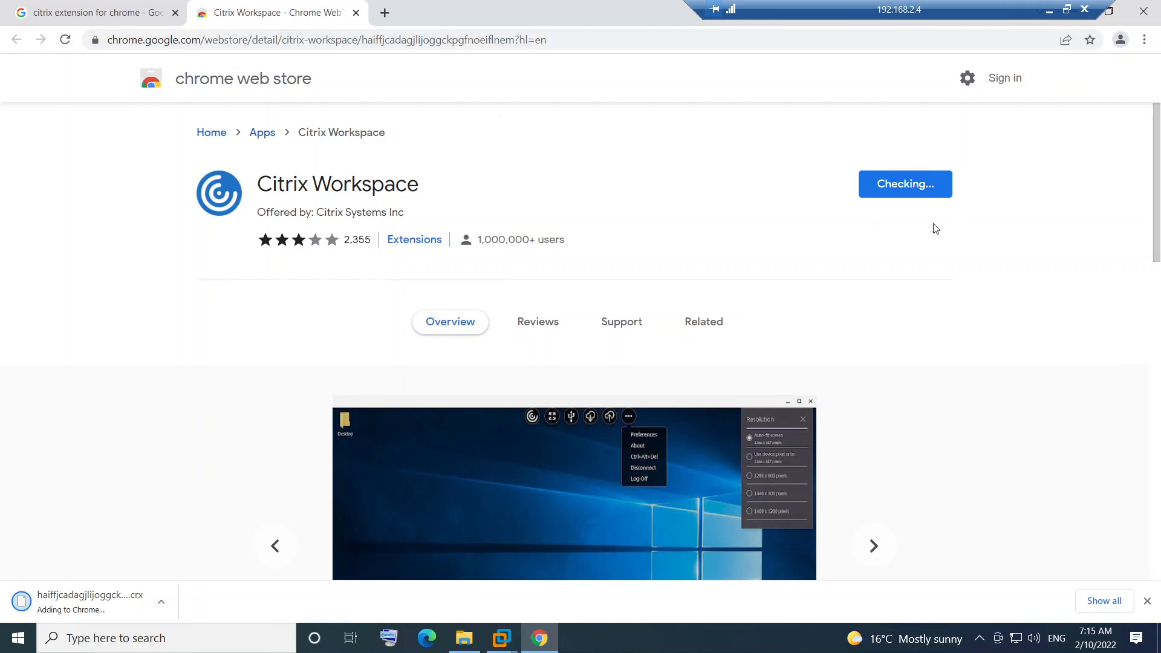
{"action": "mouse_move", "coordinate": [806, 230]}
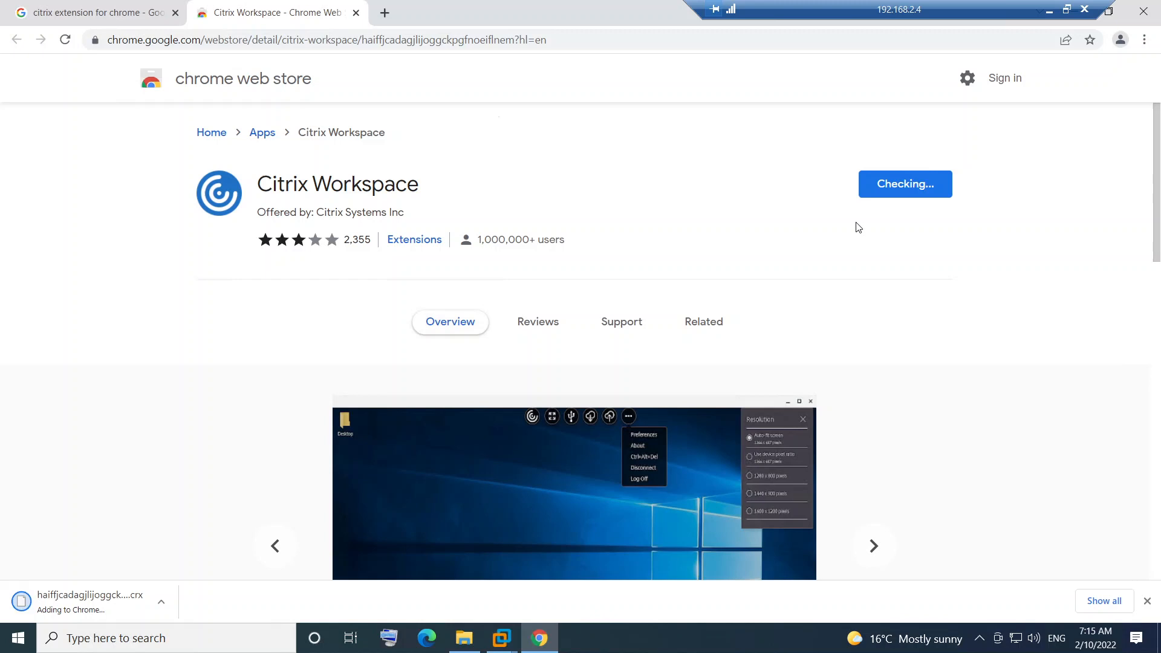
{"action": "mouse_move", "coordinate": [972, 234]}
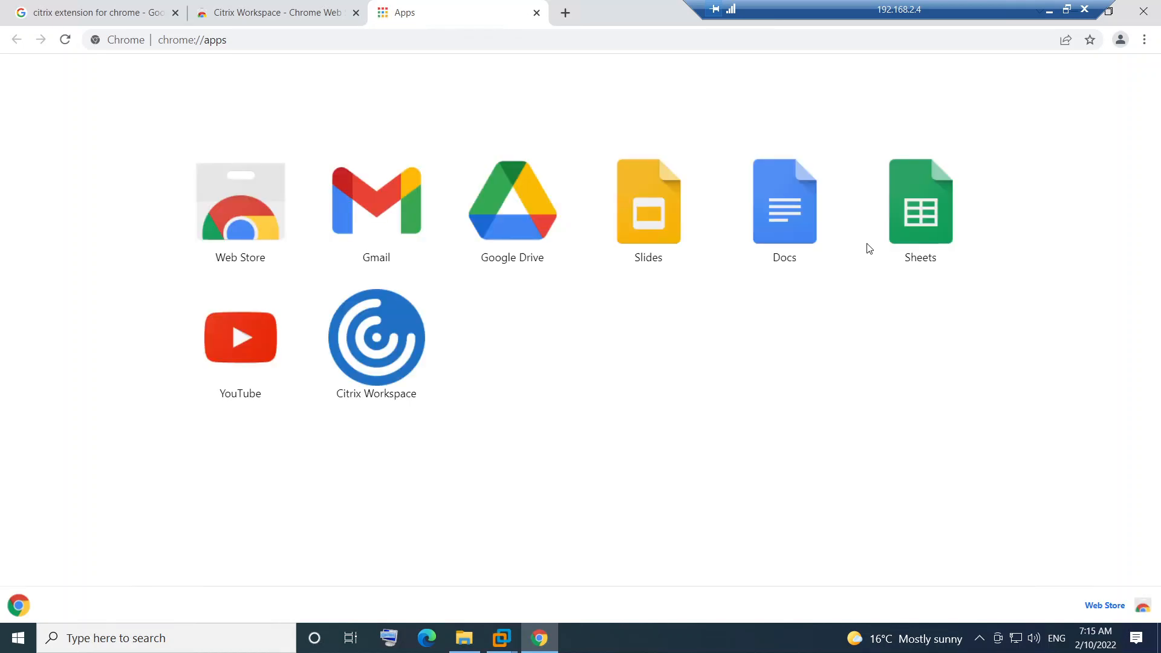
{"action": "mouse_move", "coordinate": [239, 456]}
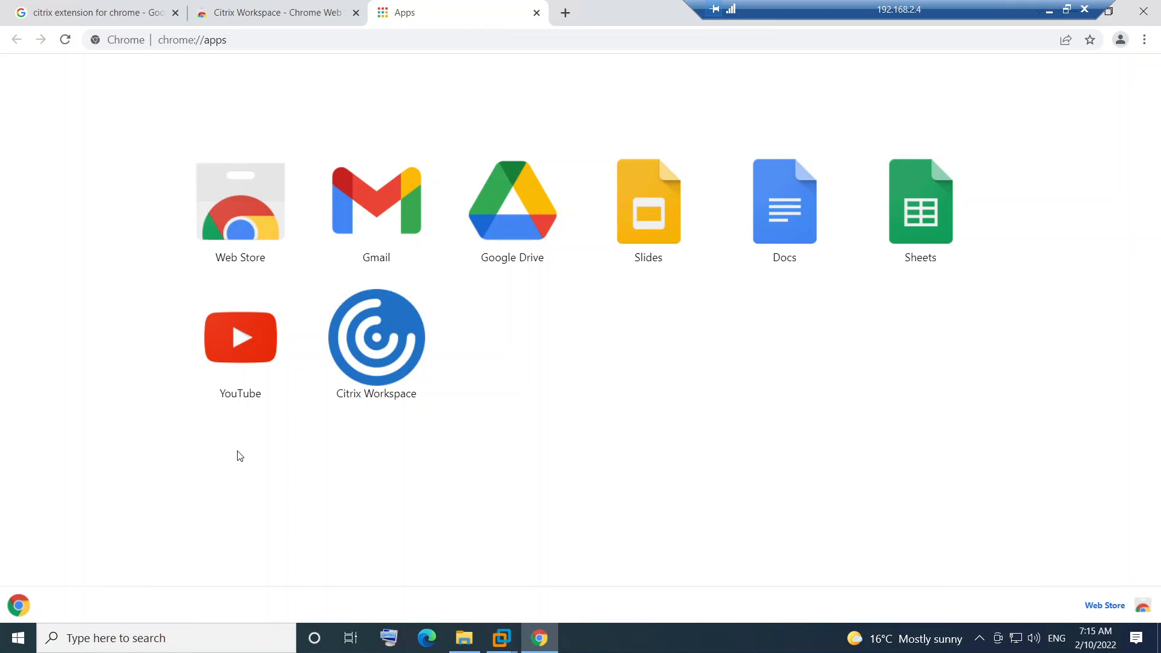
{"action": "mouse_move", "coordinate": [370, 360]}
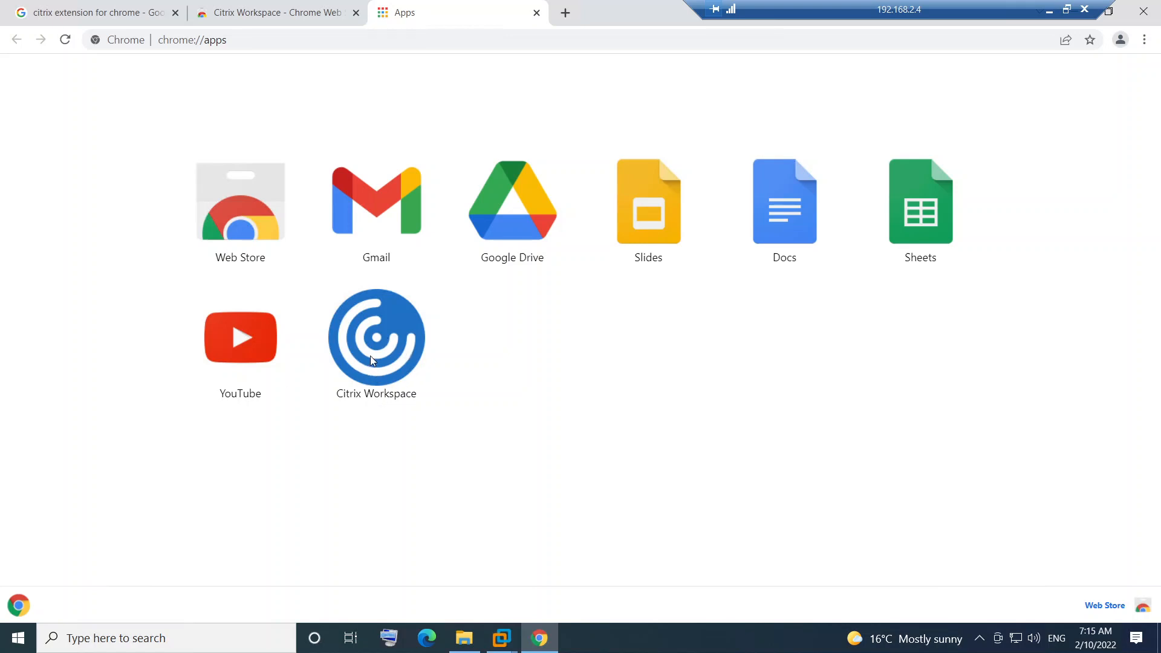
Launch the Citrix Workspace app from chrome://apps to bring up its account URL window.
{"action": "left_click", "coordinate": [375, 339]}
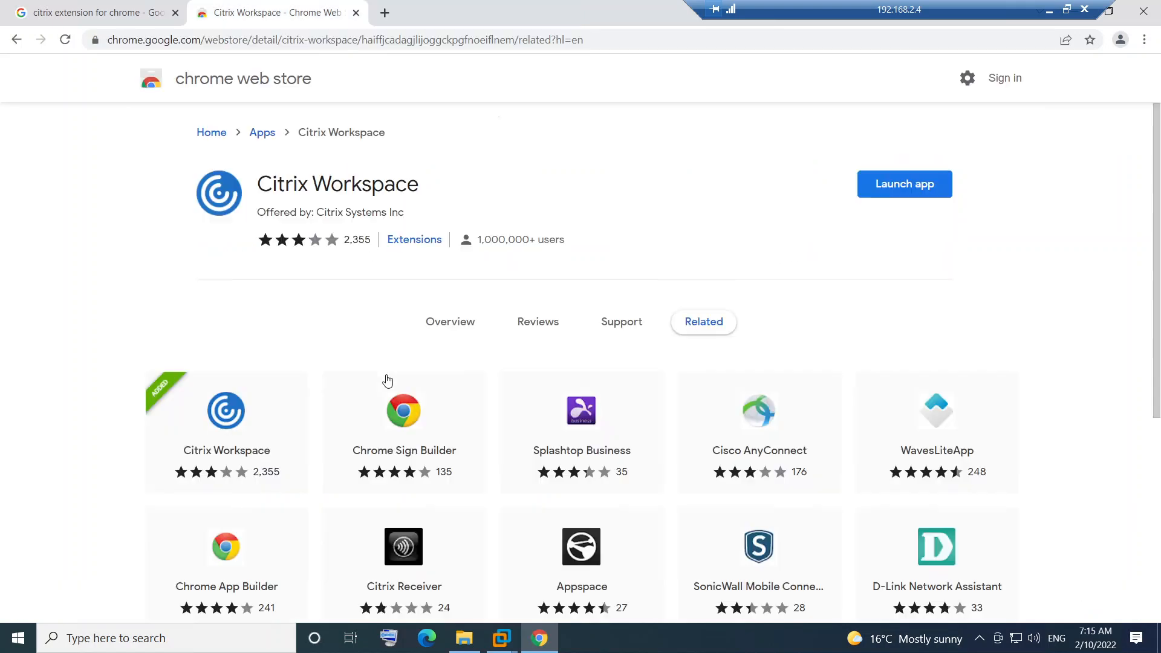
{"action": "left_click", "coordinate": [904, 183]}
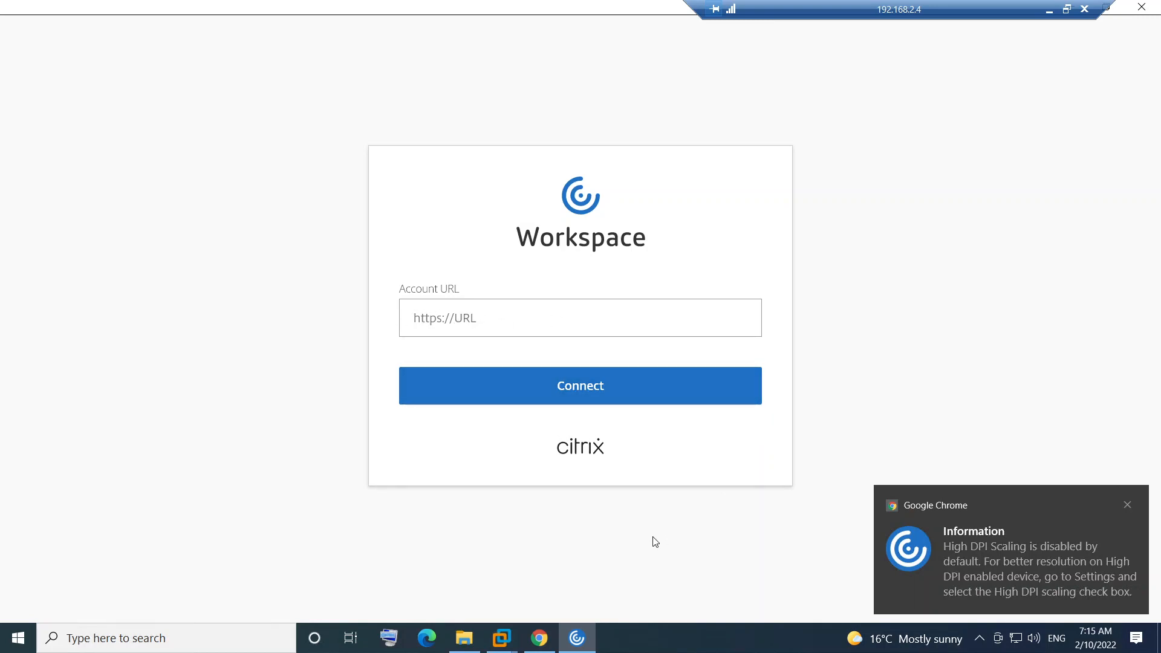
Dismiss the High DPI scaling notification.
{"action": "left_click", "coordinate": [1127, 505]}
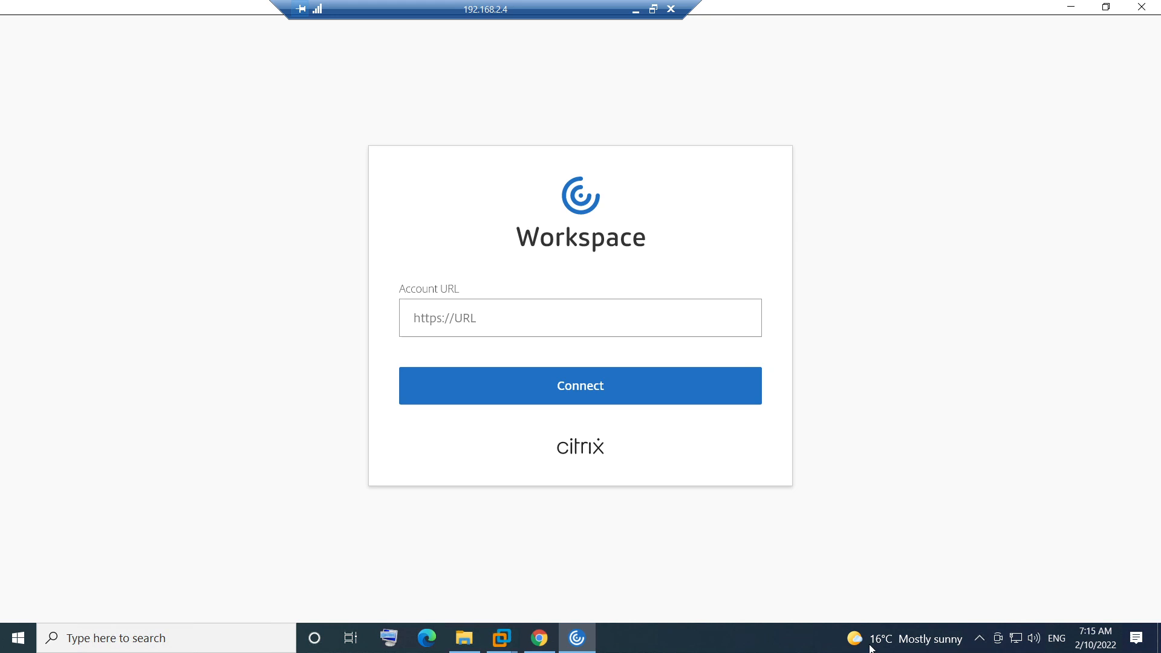
{"action": "mouse_move", "coordinate": [573, 356]}
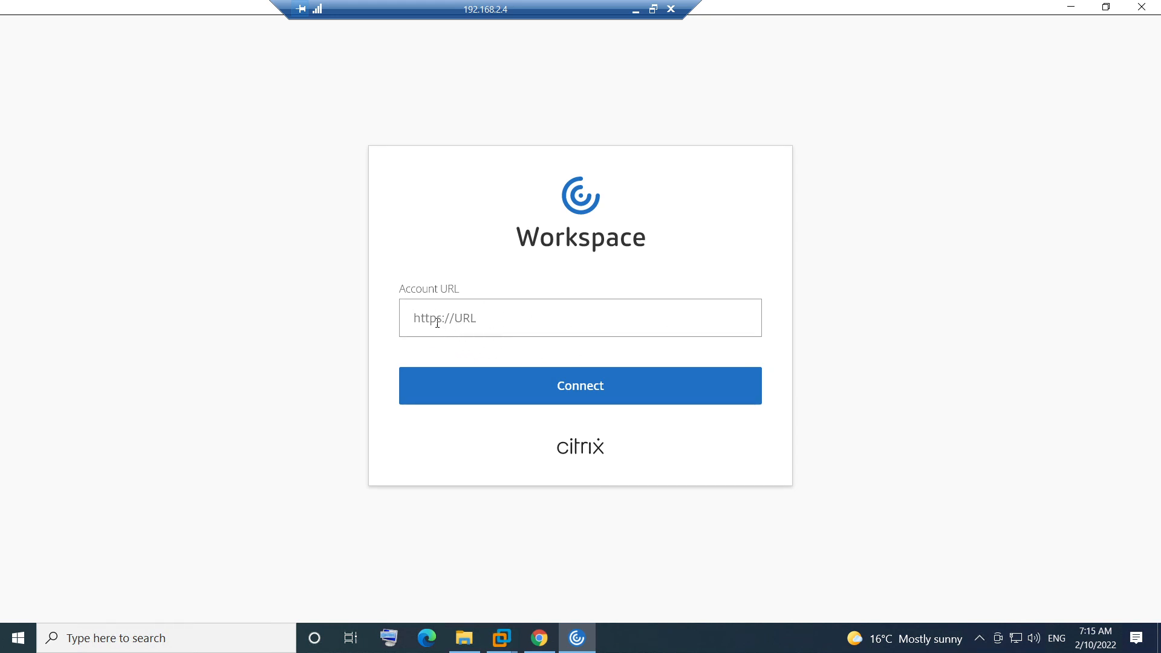
{"action": "mouse_move", "coordinate": [755, 321]}
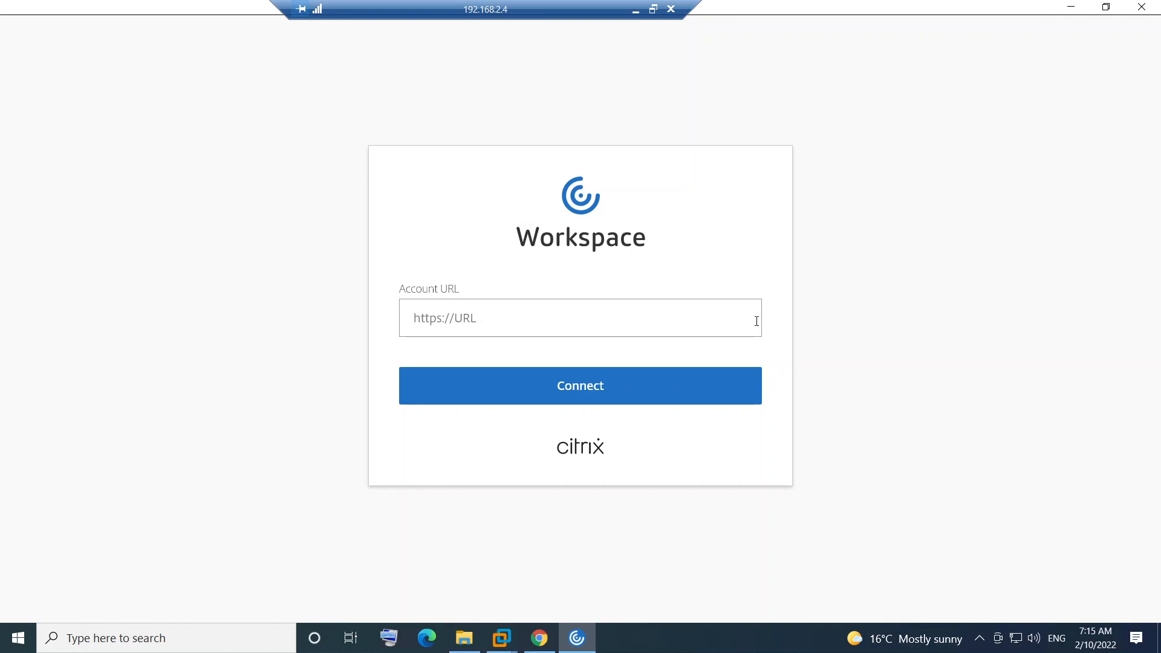
{"action": "mouse_move", "coordinate": [476, 324]}
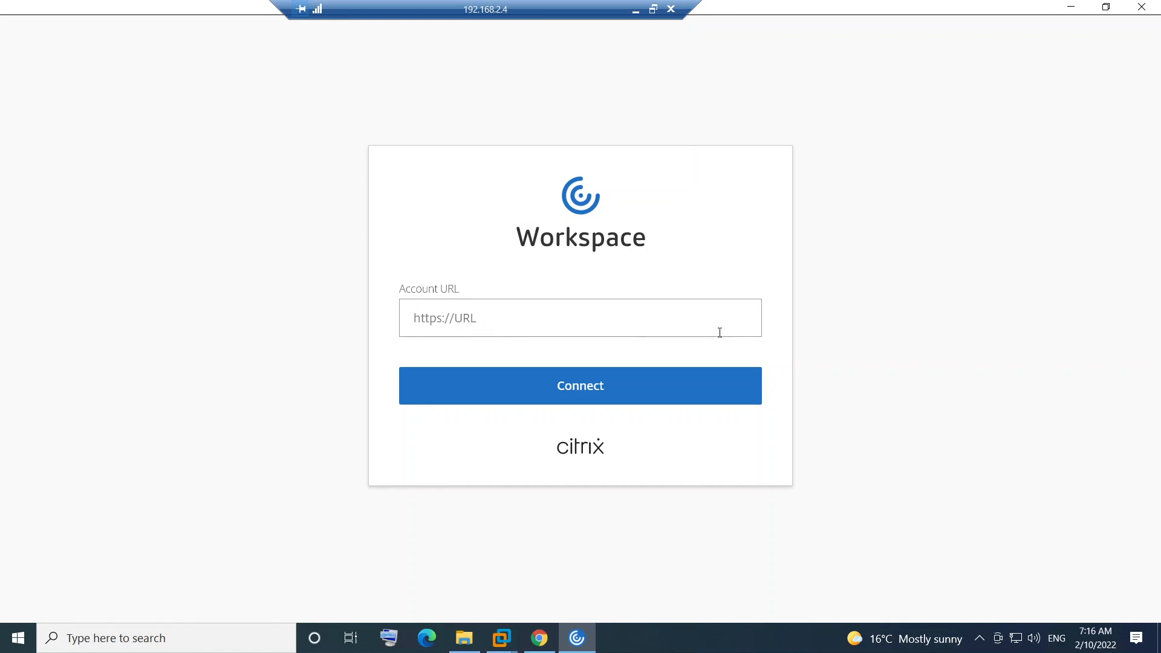
{"action": "mouse_move", "coordinate": [670, 598]}
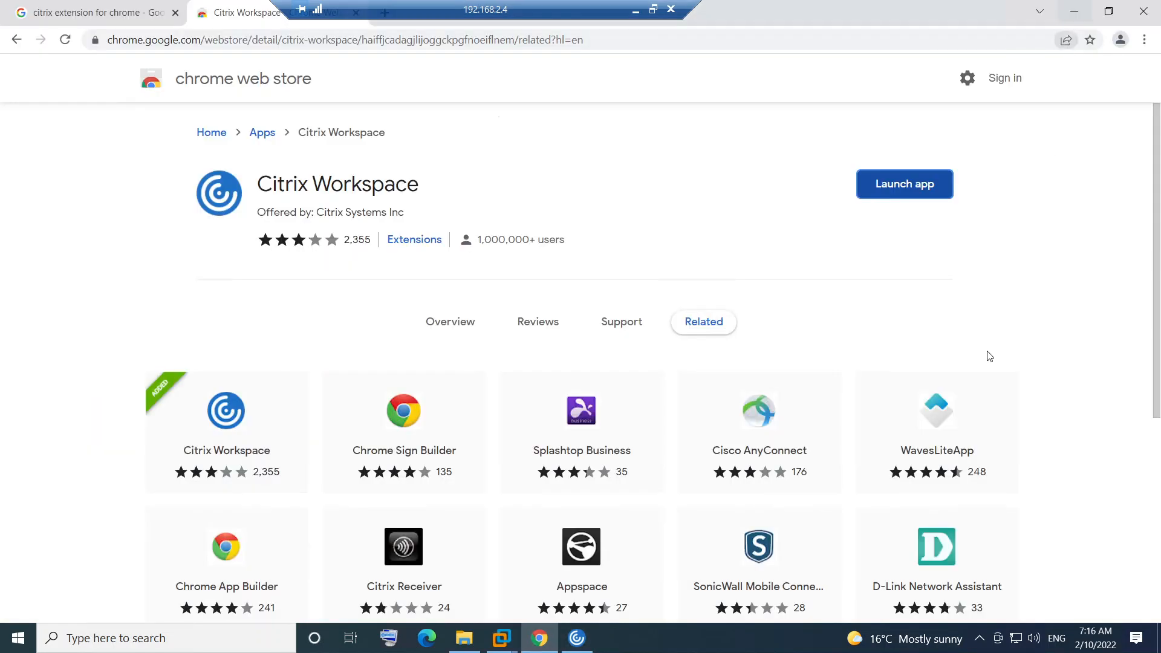
{"action": "mouse_move", "coordinate": [962, 230]}
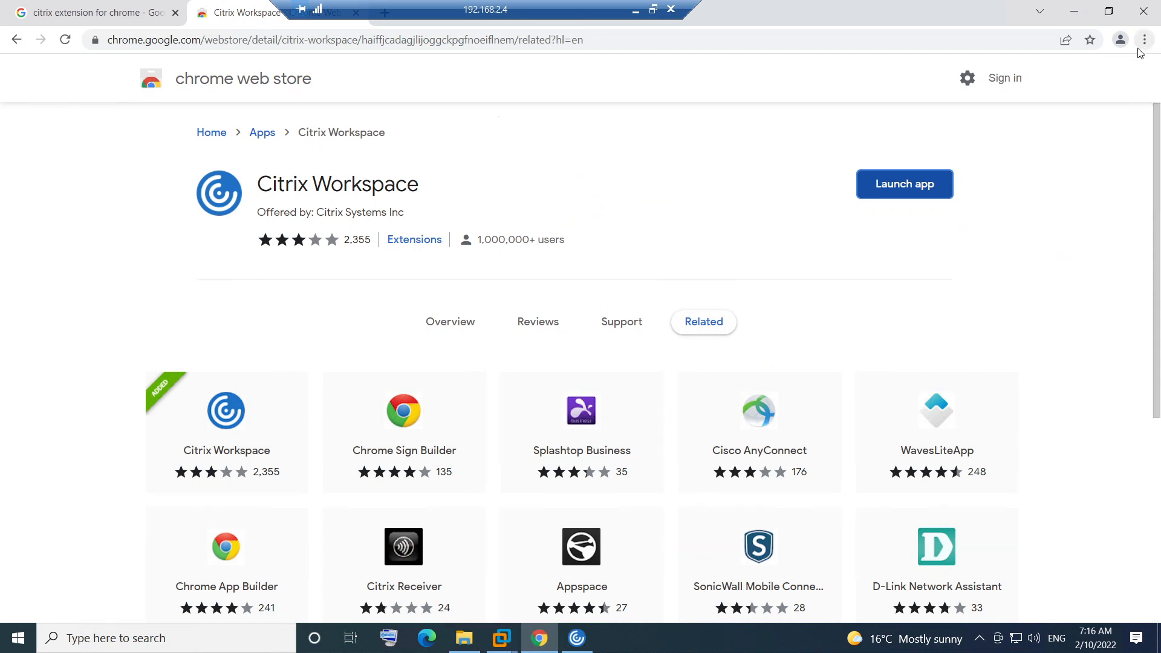
Go to More tools > Extensions from Chrome's three-dot menu.
{"action": "left_click", "coordinate": [1144, 40]}
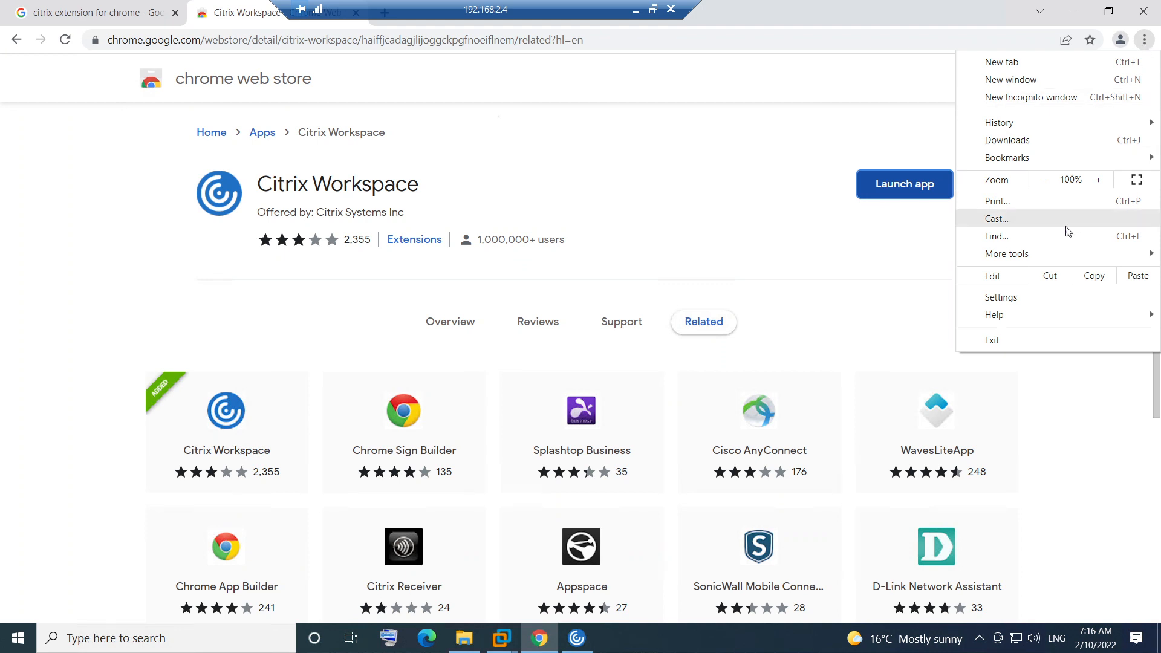
{"action": "mouse_move", "coordinate": [1006, 254]}
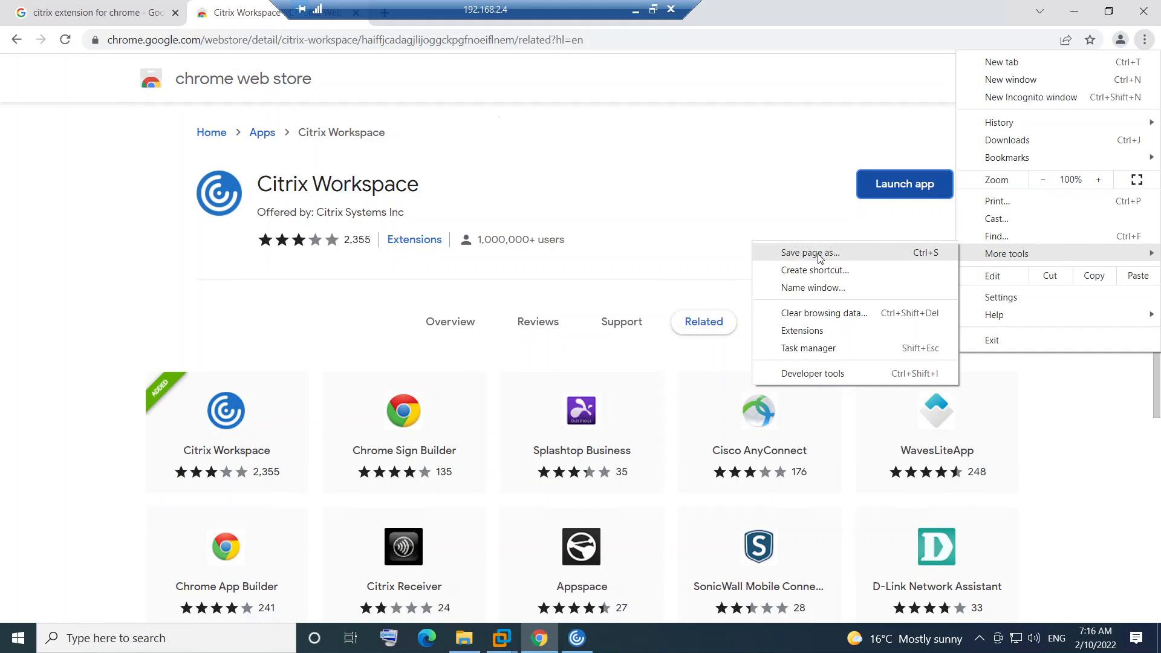
{"action": "left_click", "coordinate": [810, 334]}
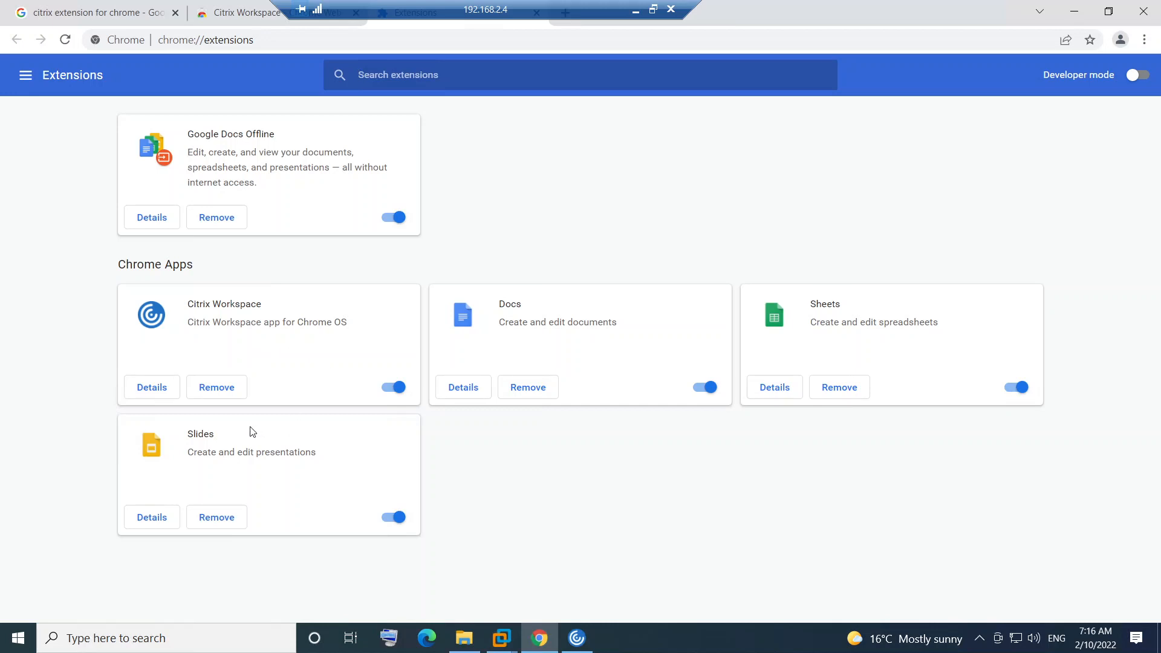
{"action": "mouse_move", "coordinate": [205, 402]}
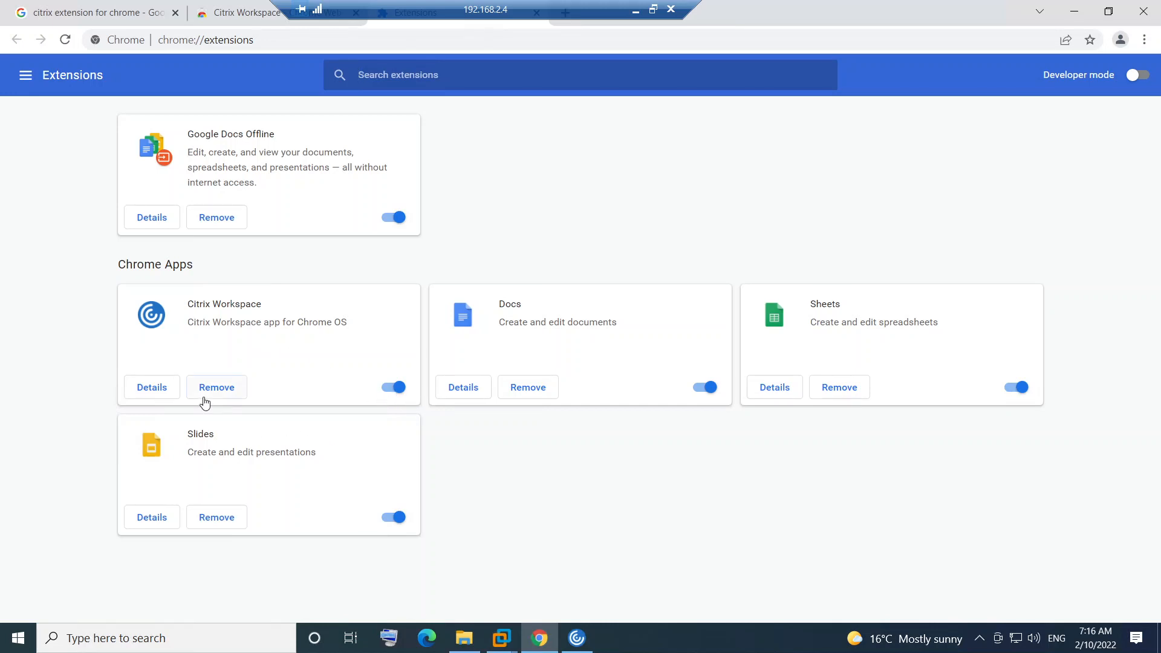
{"action": "mouse_move", "coordinate": [228, 401]}
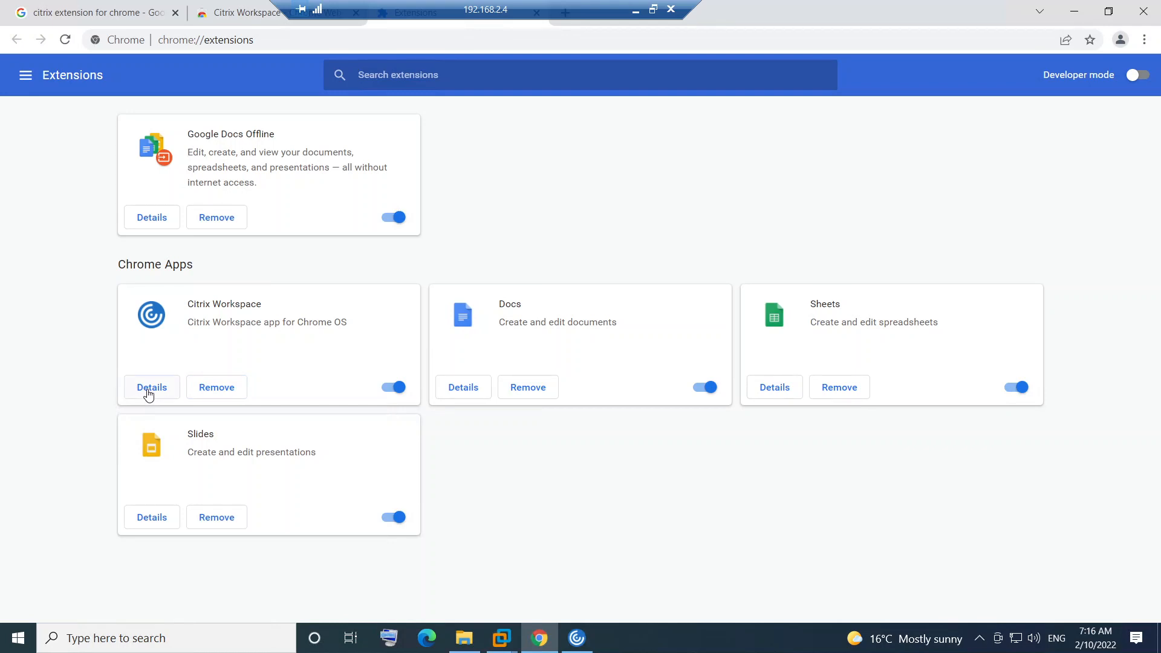
Click Details on the Citrix Workspace card under Chrome Apps.
{"action": "left_click", "coordinate": [151, 387]}
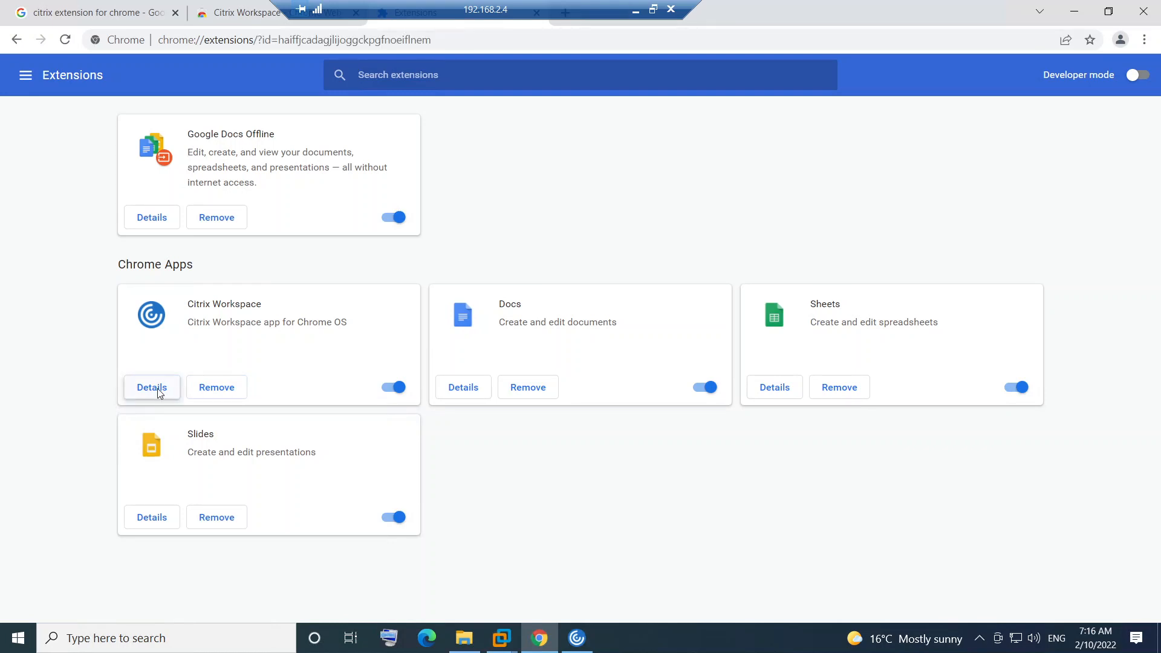
Open Citrix Workspace's details page and scroll through version 22.1.0.4, 15.0 MB and permissions.
{"action": "left_click", "coordinate": [151, 387]}
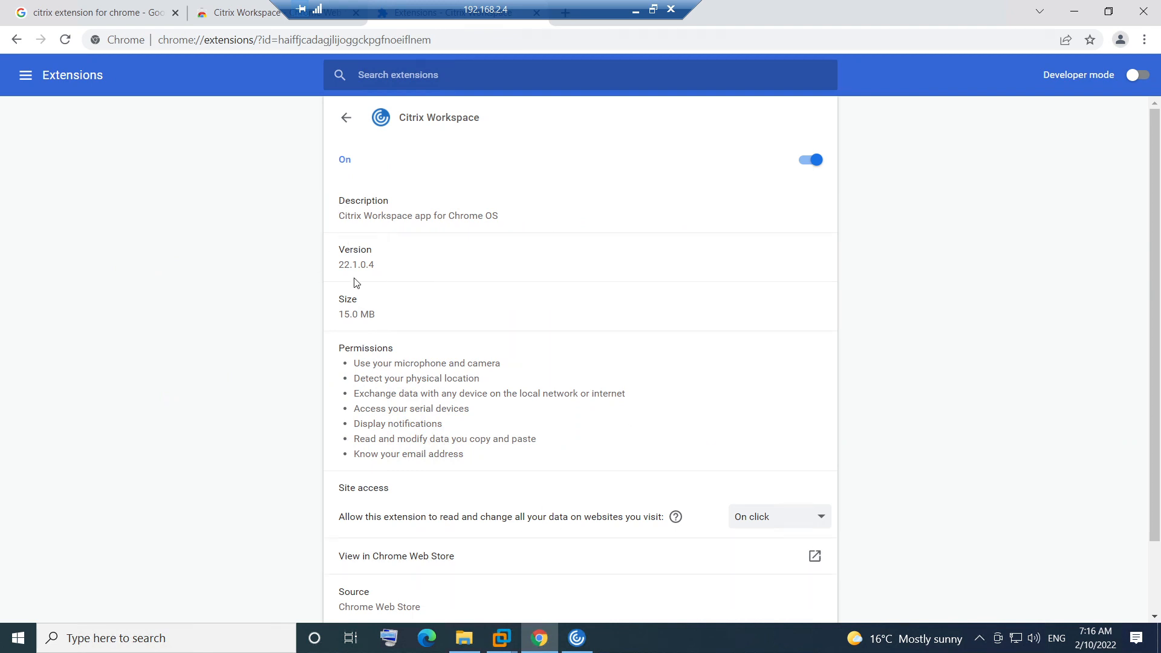
{"action": "scroll", "scroll_direction": "down", "scroll_amount": 3}
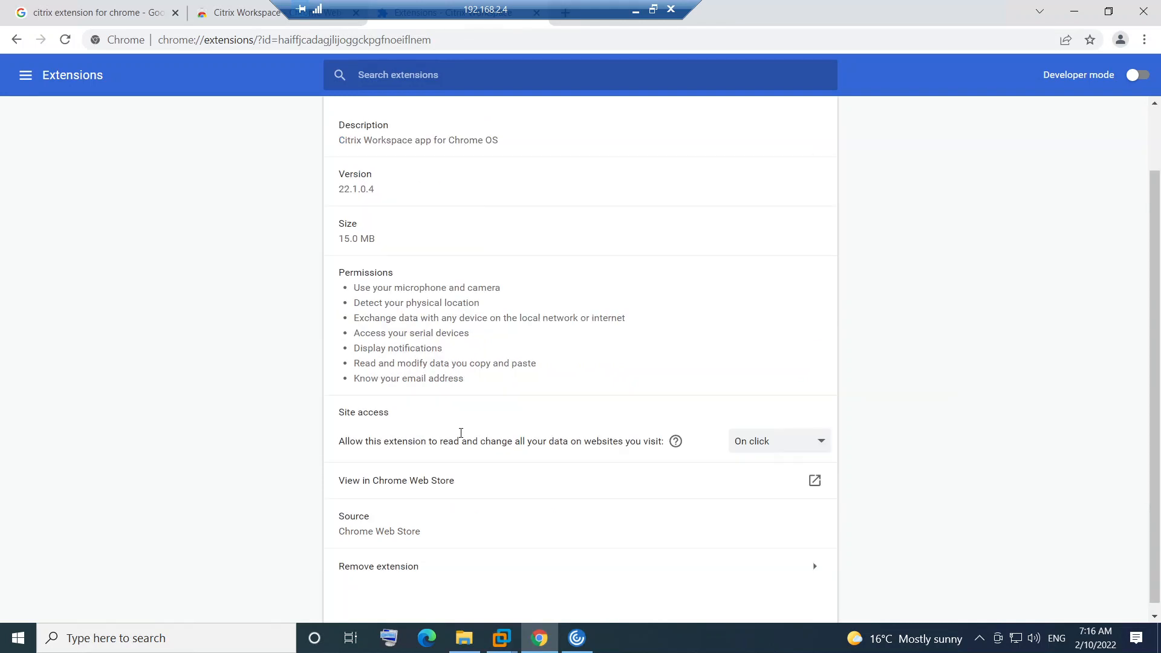
{"action": "mouse_move", "coordinate": [505, 509]}
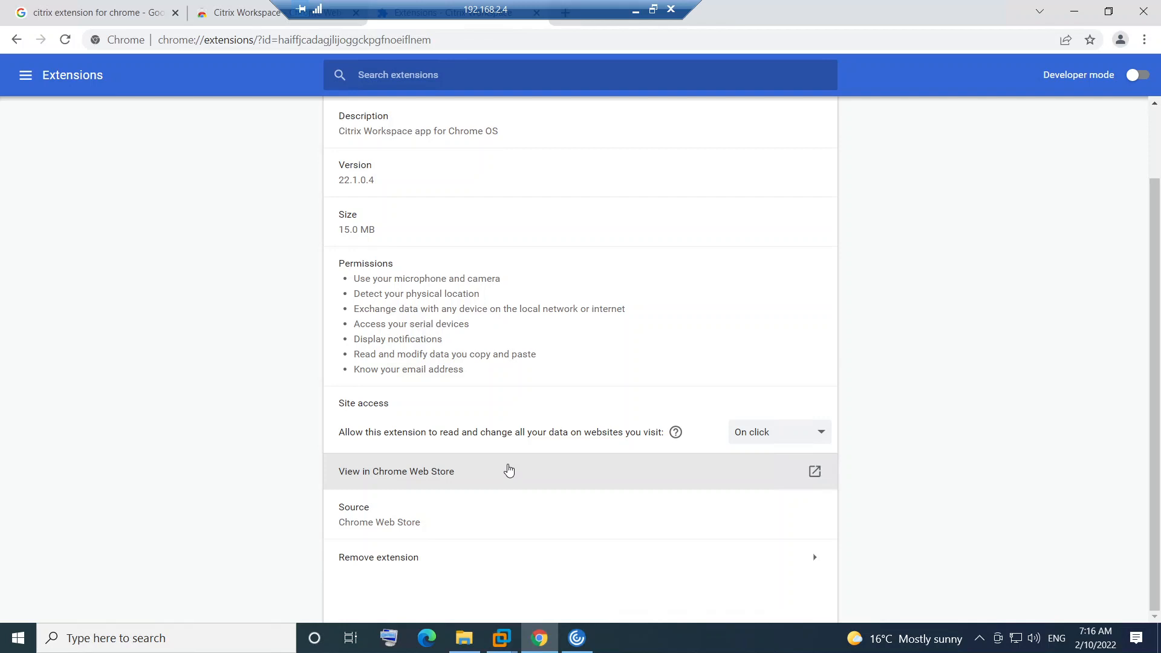
{"action": "mouse_move", "coordinate": [513, 465]}
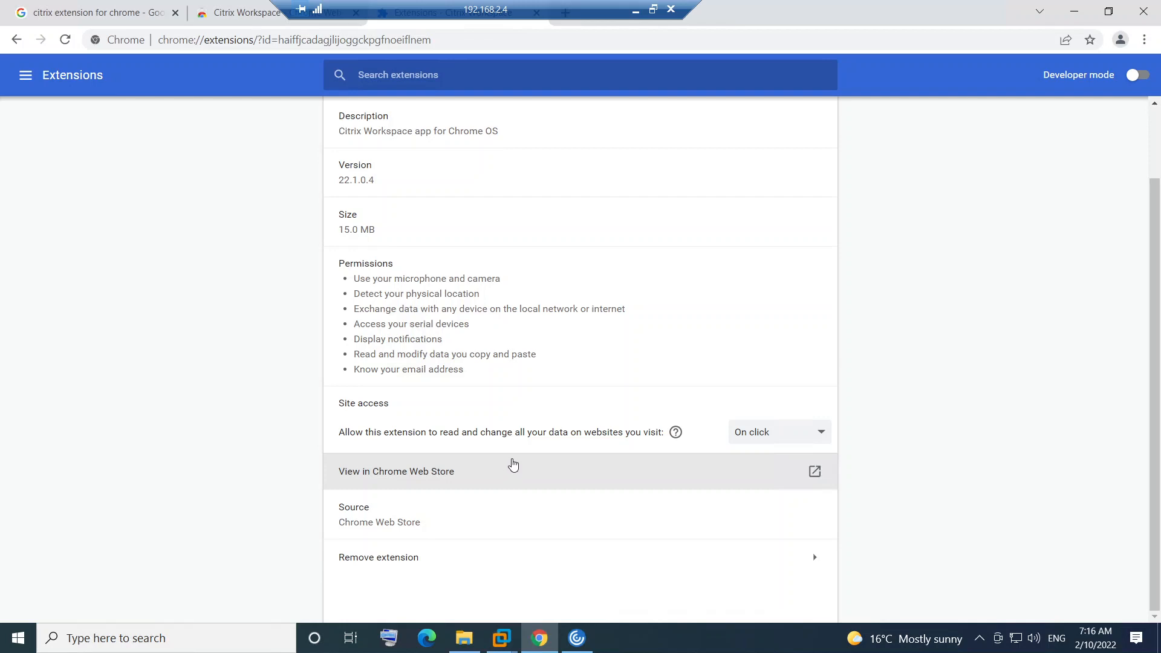